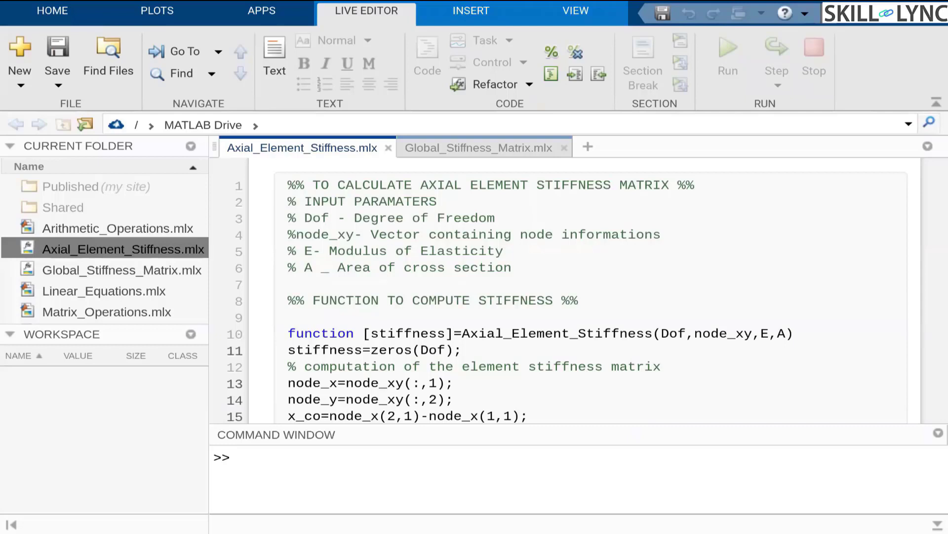
Click repeatedly on the stiffness function code in the Live Editor.
click(337, 235)
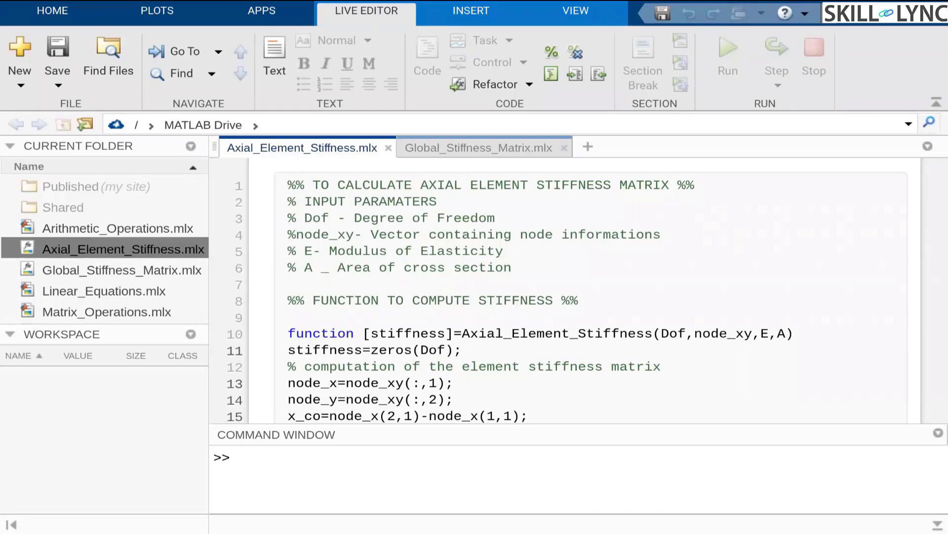
click(337, 235)
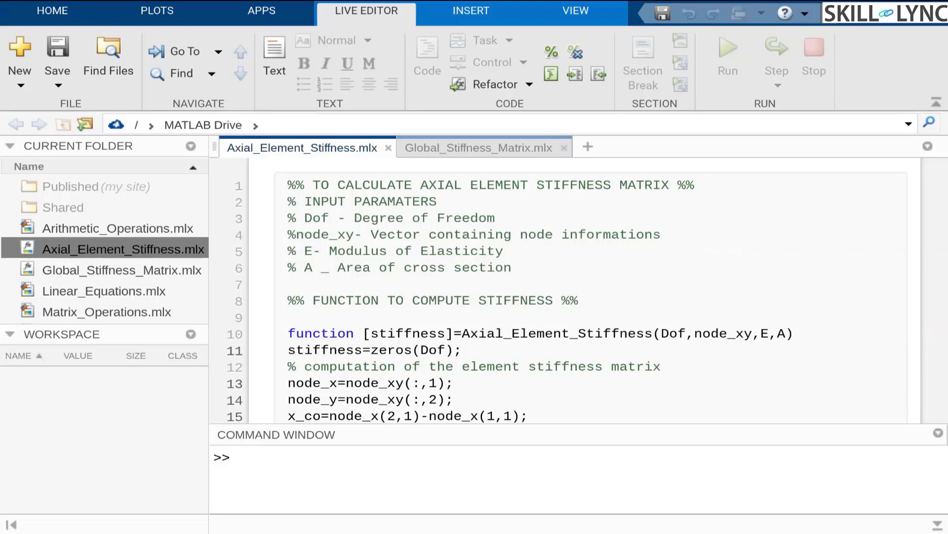
click(337, 234)
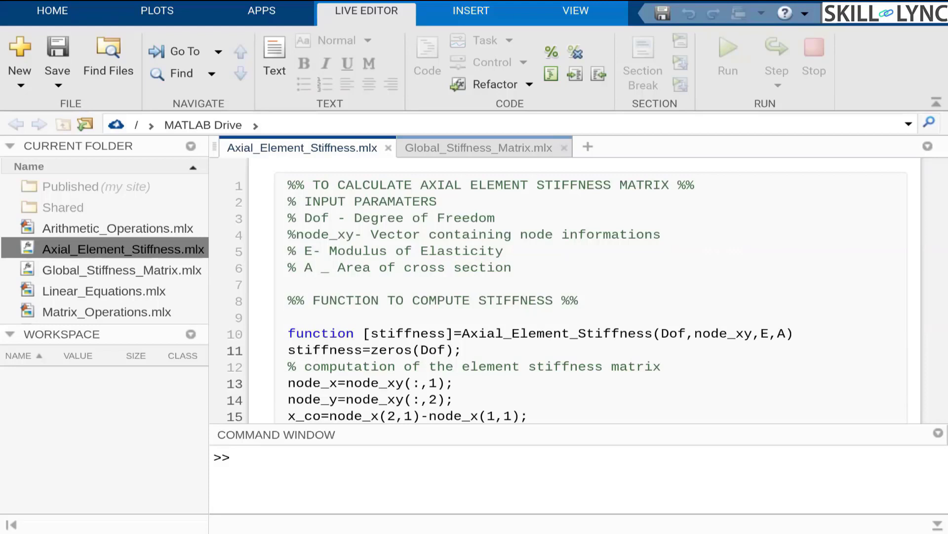
click(337, 235)
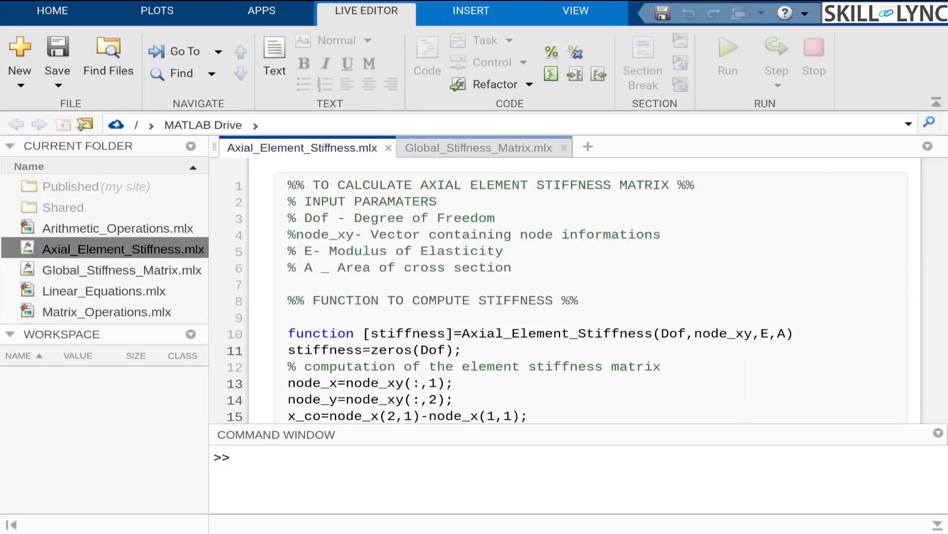
click(338, 234)
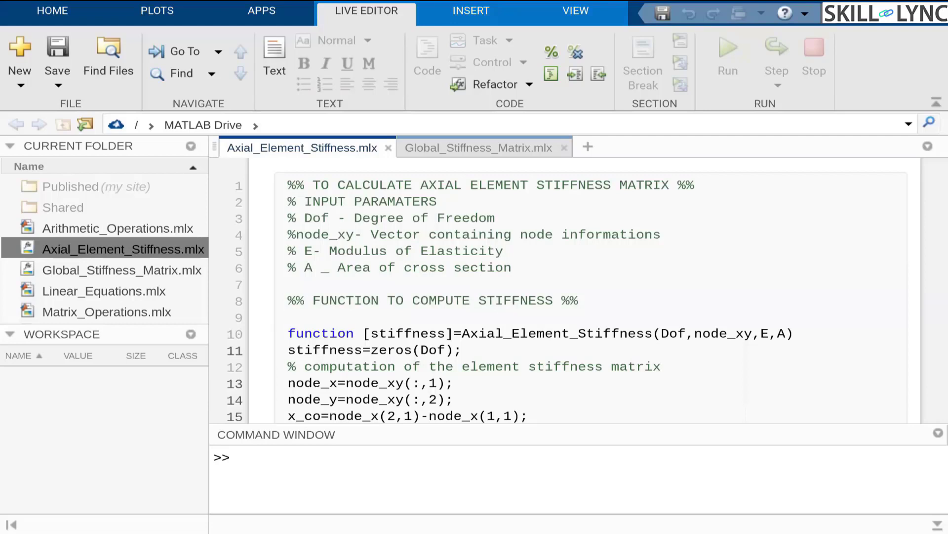
click(337, 234)
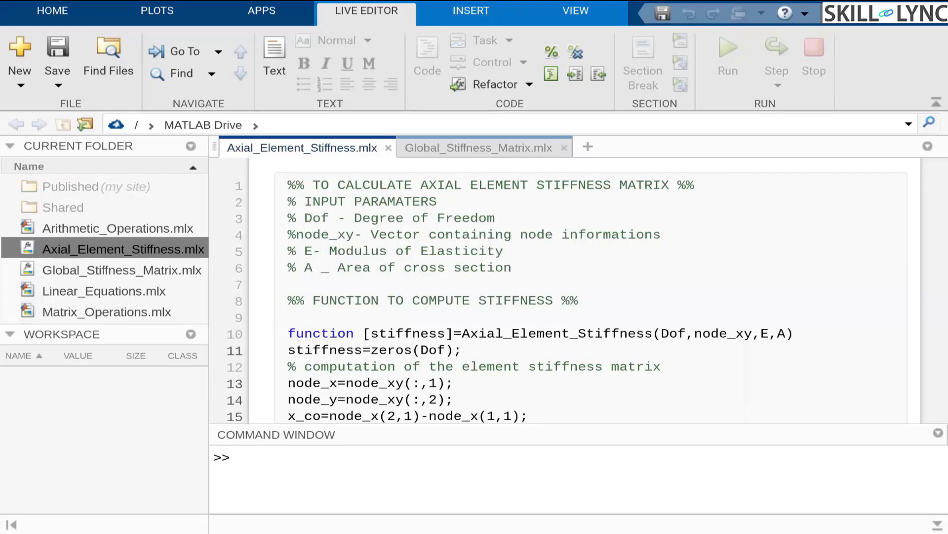
click(337, 235)
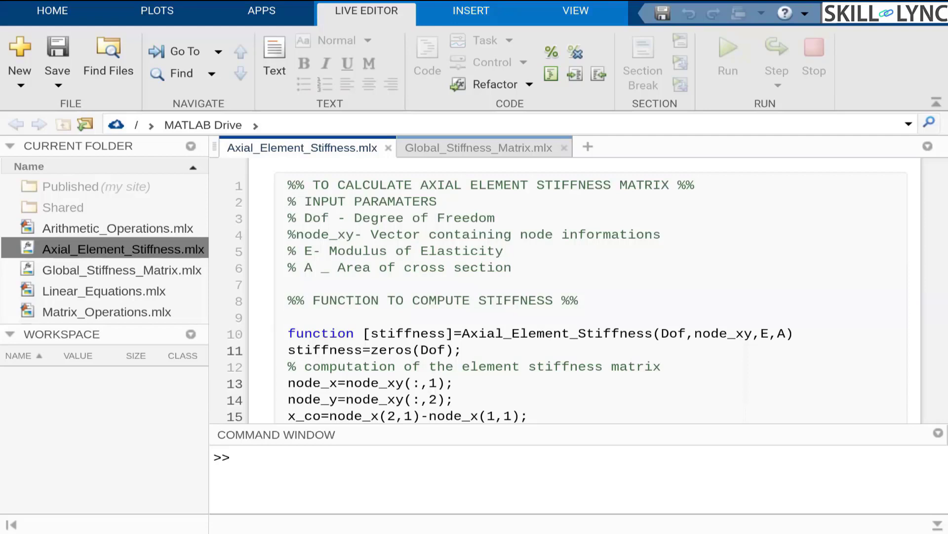
click(338, 234)
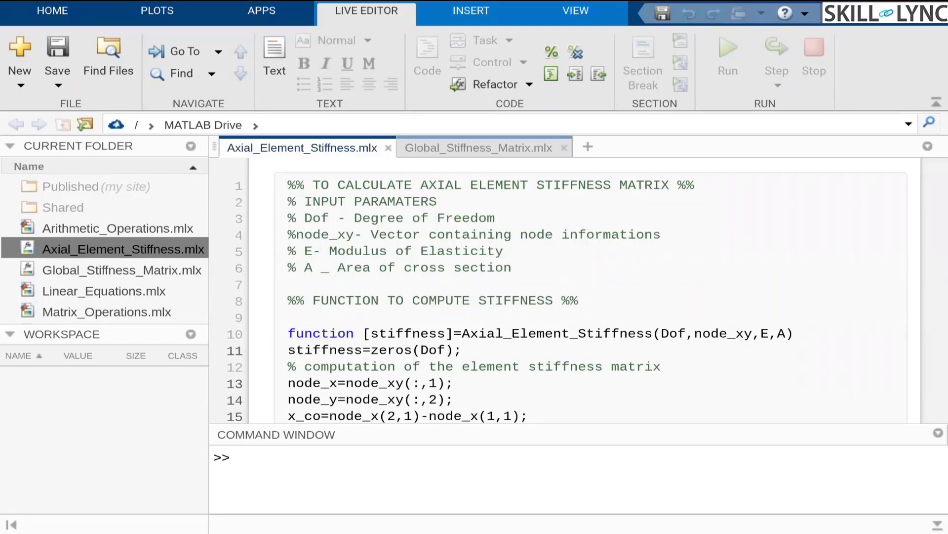
click(339, 234)
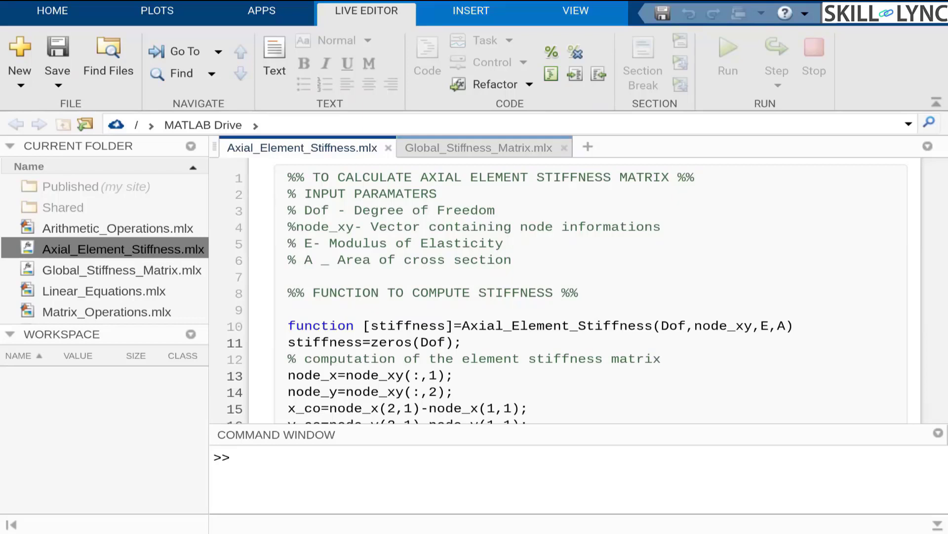
click(337, 227)
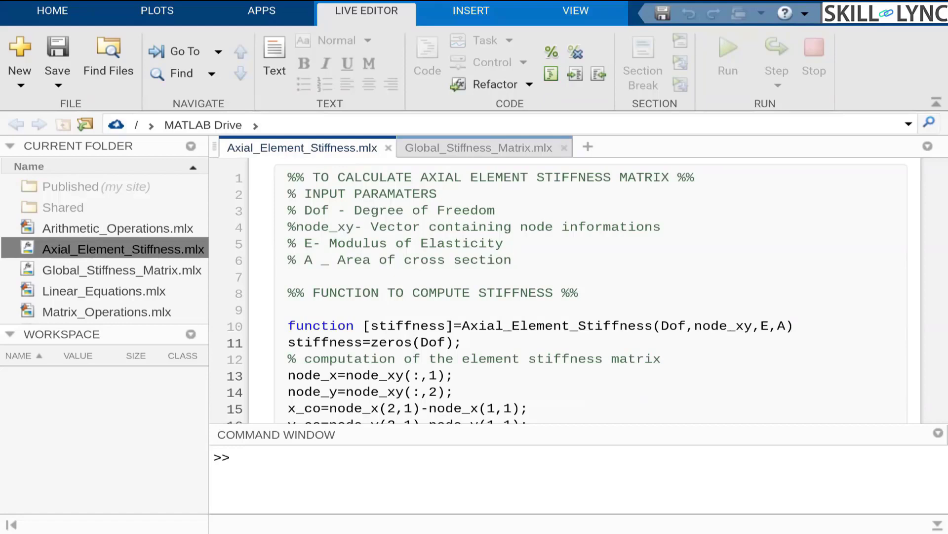
click(337, 226)
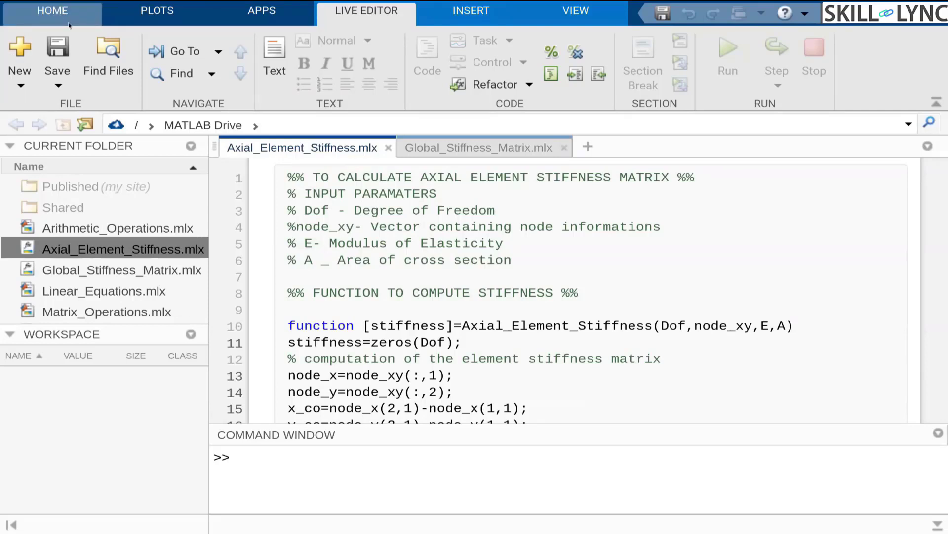
click(339, 227)
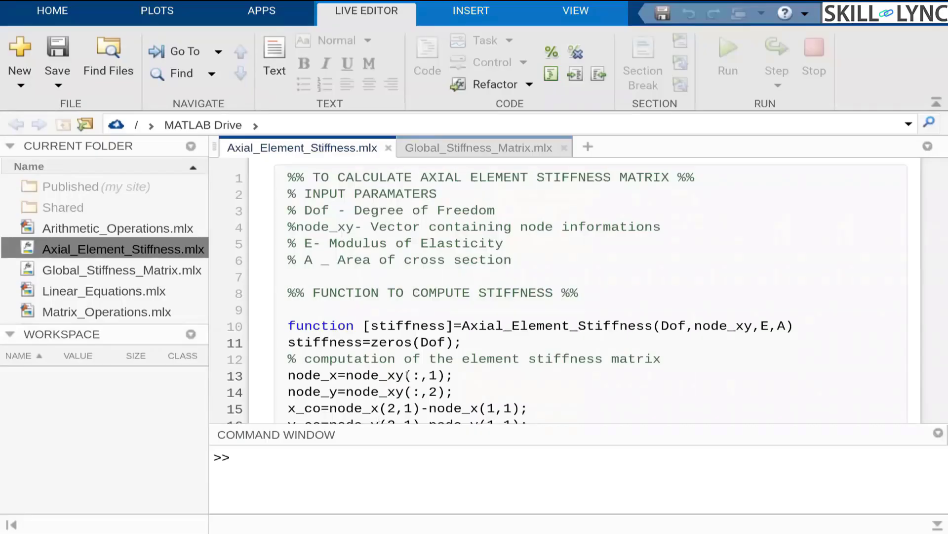
Scroll the editor to show lines 9–23 and focus the Command Window.
scroll(down, 3)
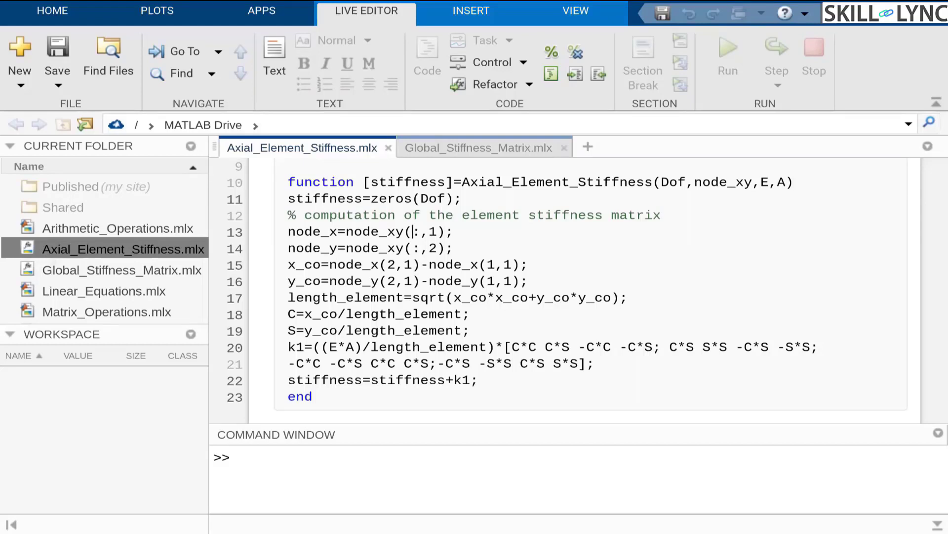
click(413, 231)
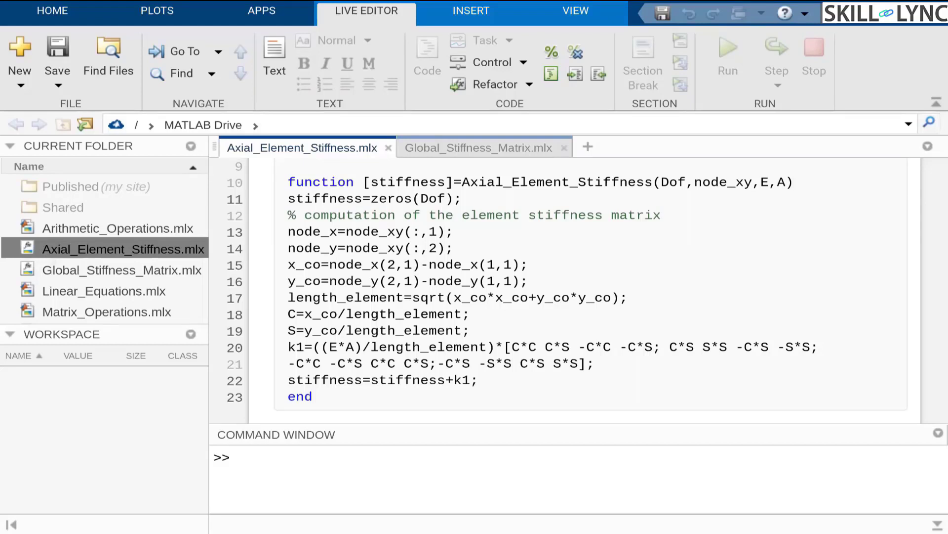
click(413, 232)
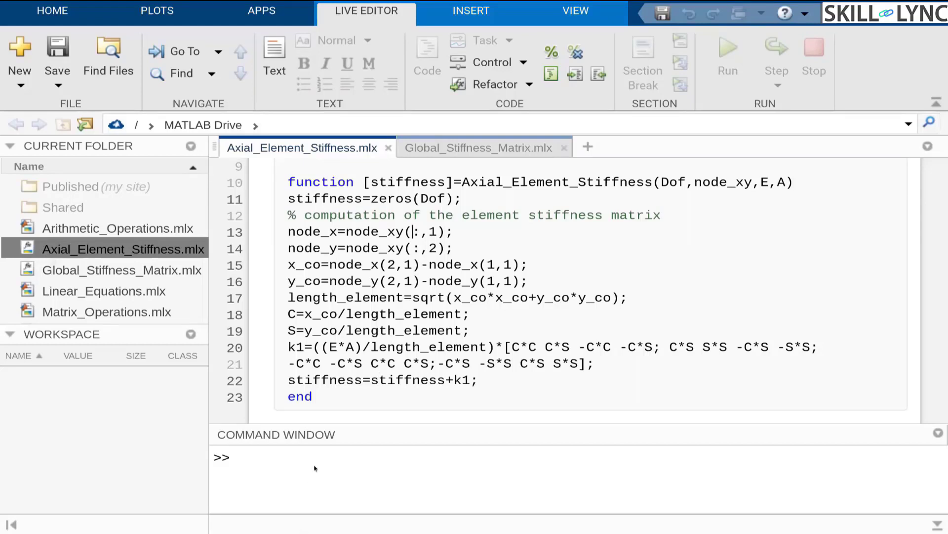
Run Axial_Element_Stiffness(4,[0 0; 100 0],200000,1000) for the horizontal element's 4x4 matrix.
text(A)
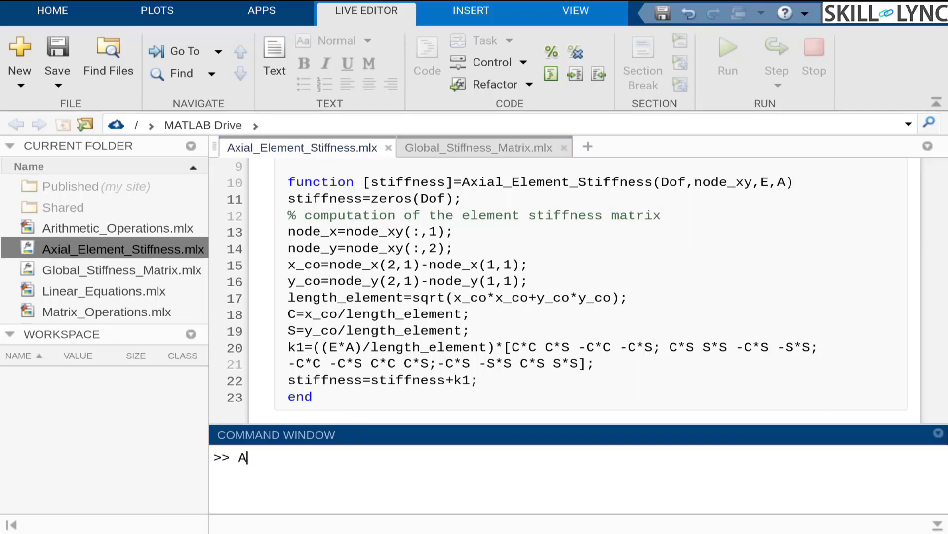
text(xial_Element_Stiffness)
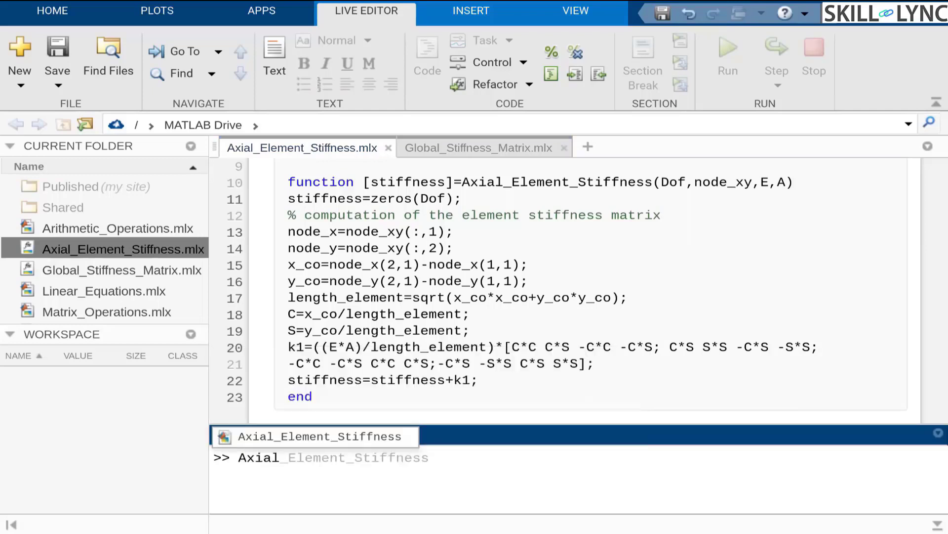
text(()
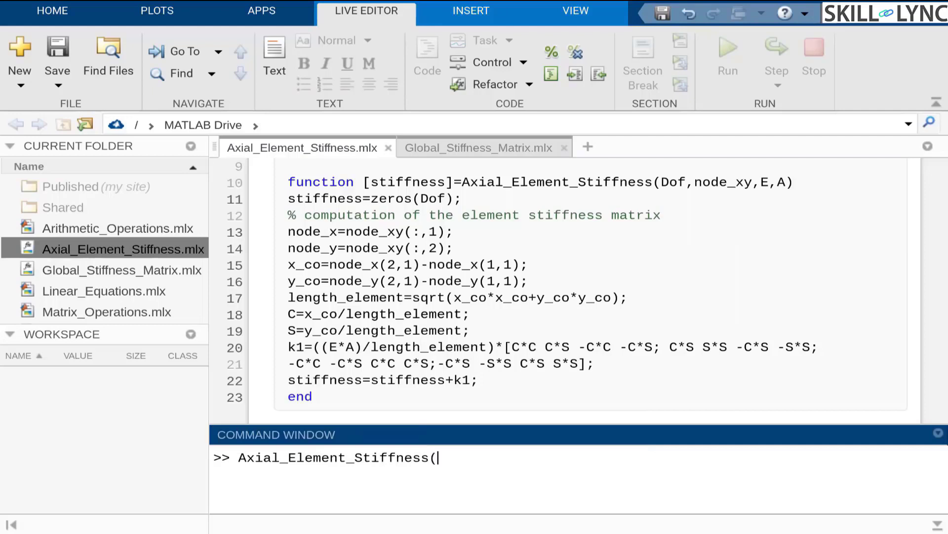
text(4)
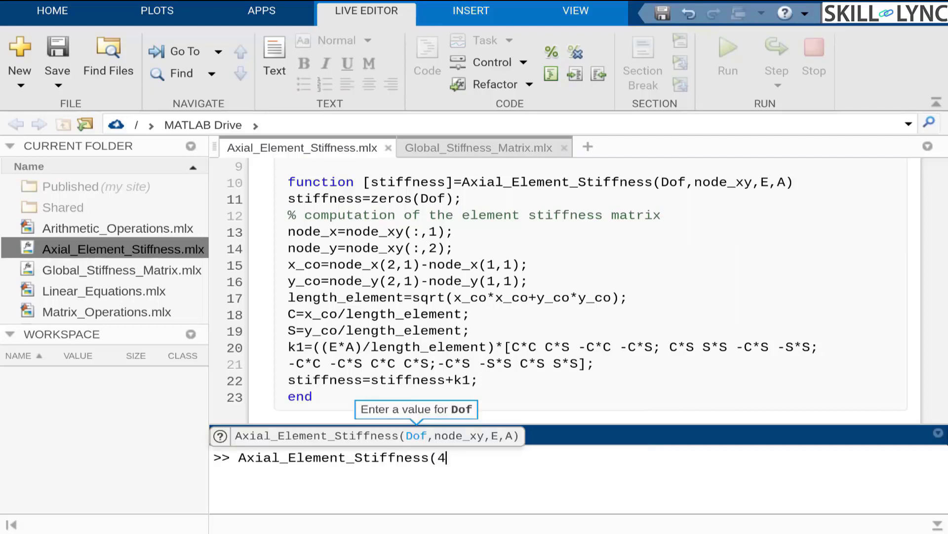
text(,)
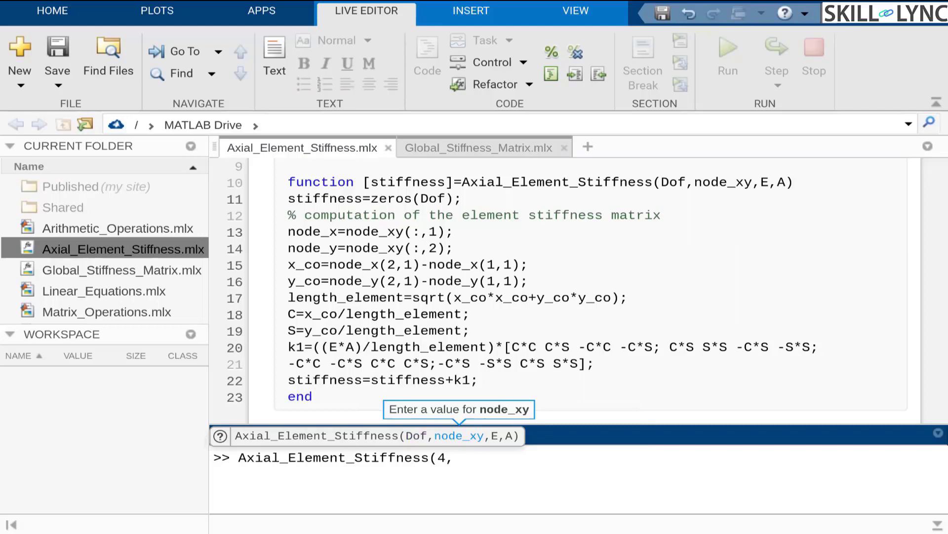
text([0 0)
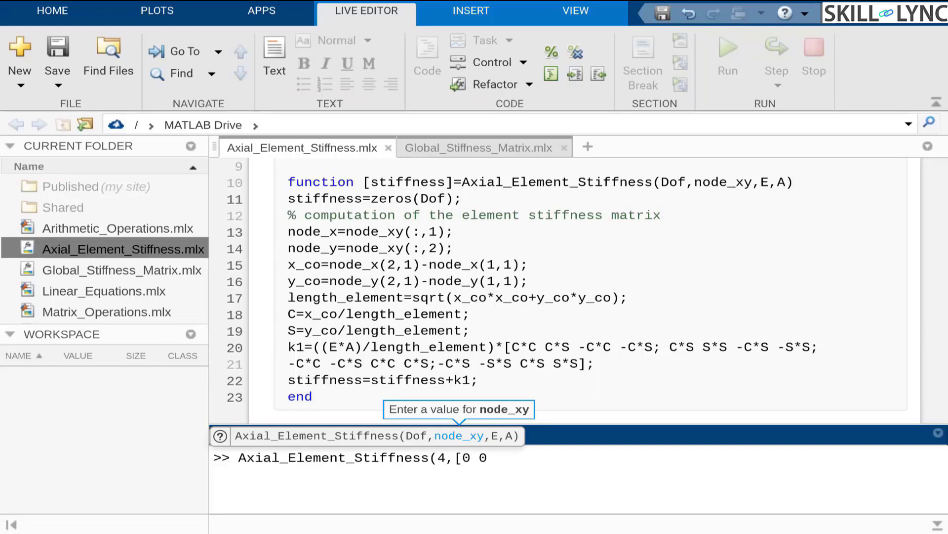
text(; 100 0)
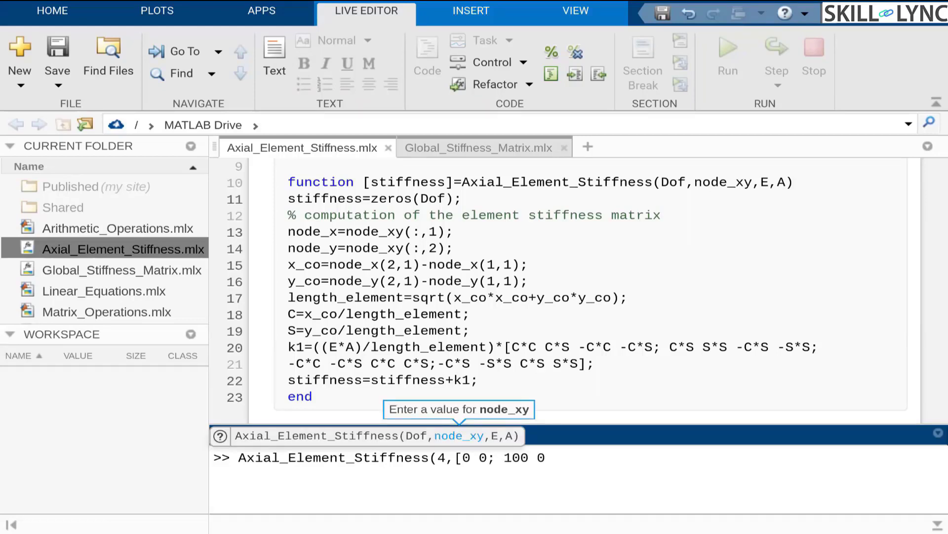
text(])
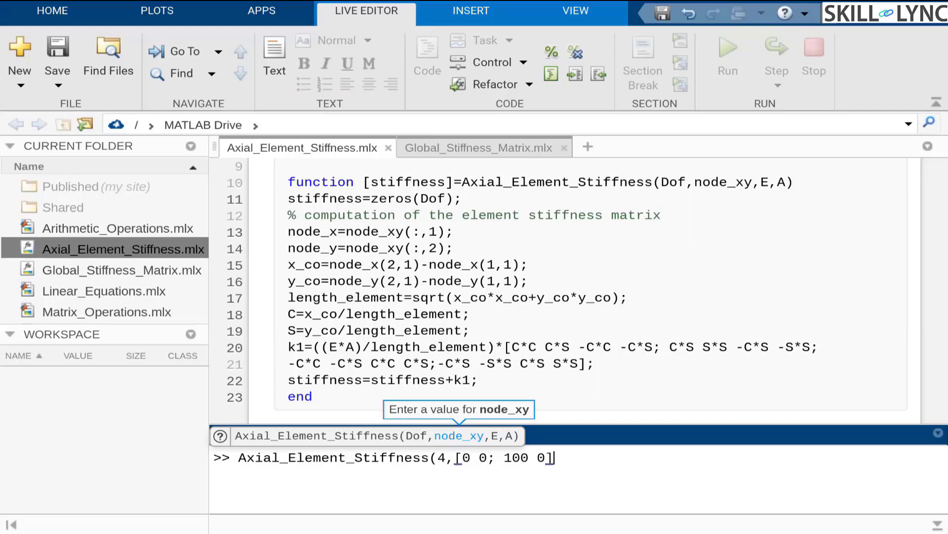
text(,)
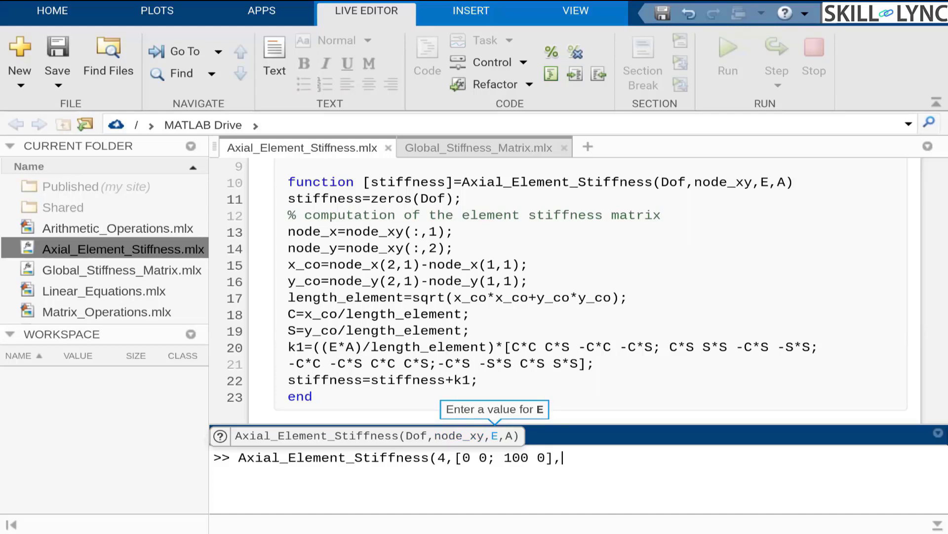
text(200000,)
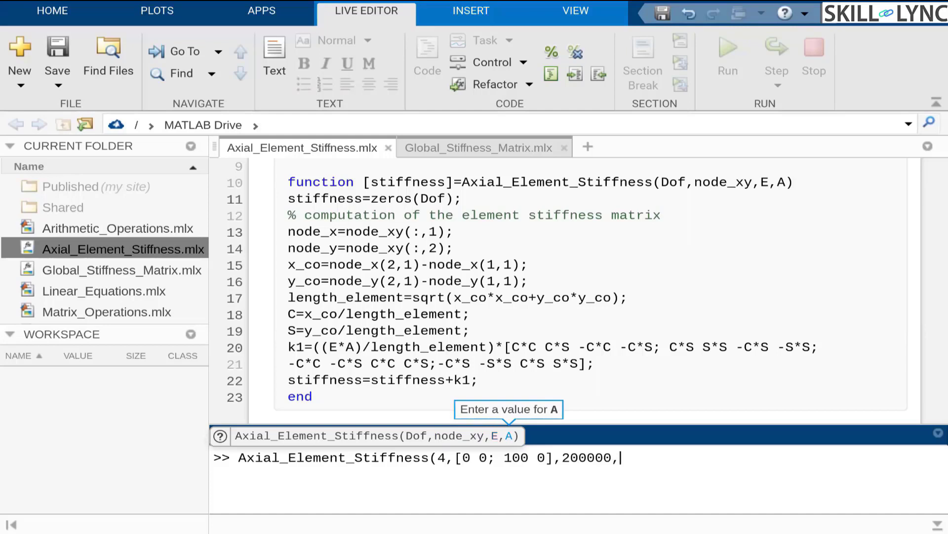
text(1000)
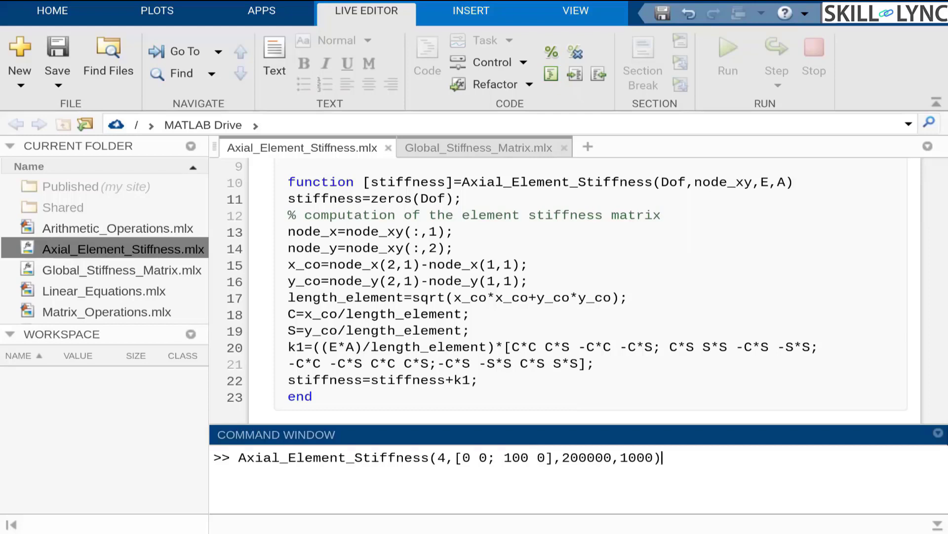
key(enter)
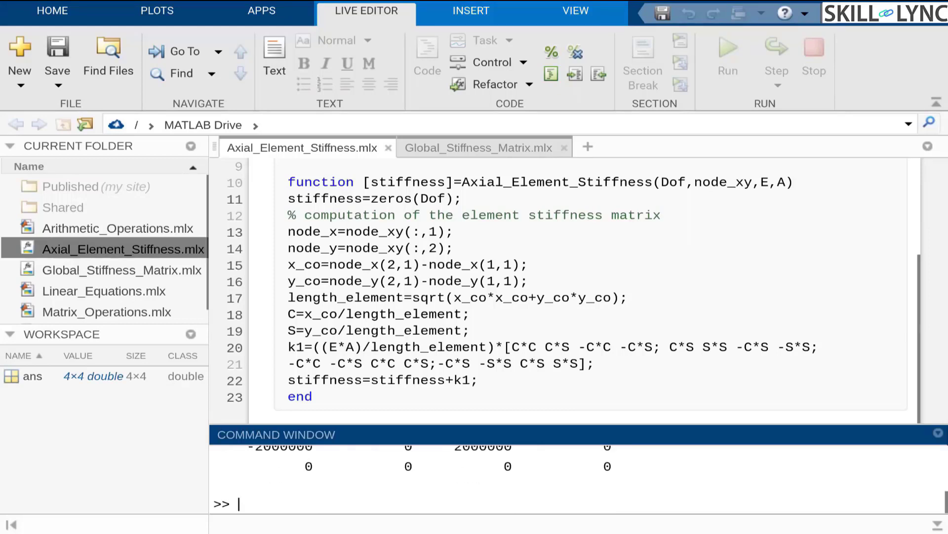
Begin a second call by typing 'Axial' at the new Command Window prompt.
text(Axial_Element_Stiffness)
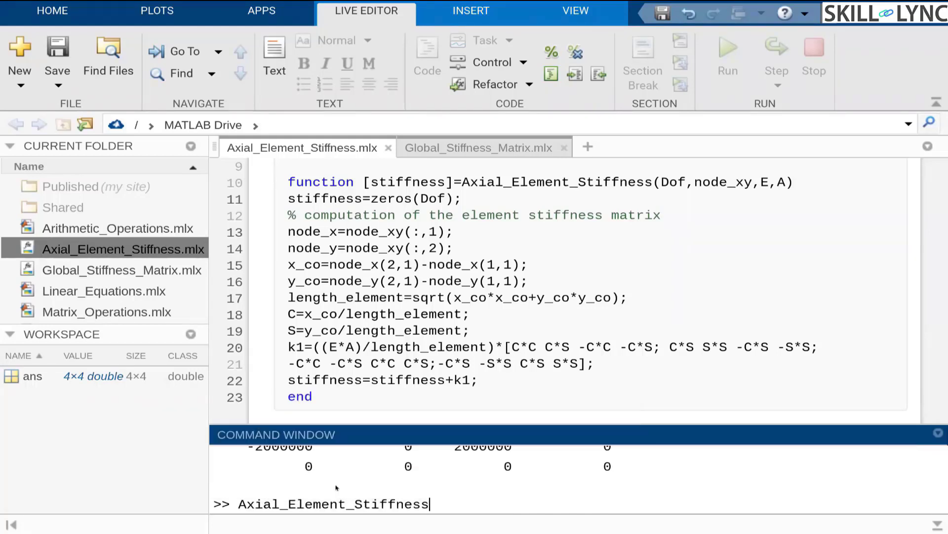
Complete the call Axial_Element_Stiffness(4,[0 10; 20 15],200000,2000) for the inclined element.
text(()
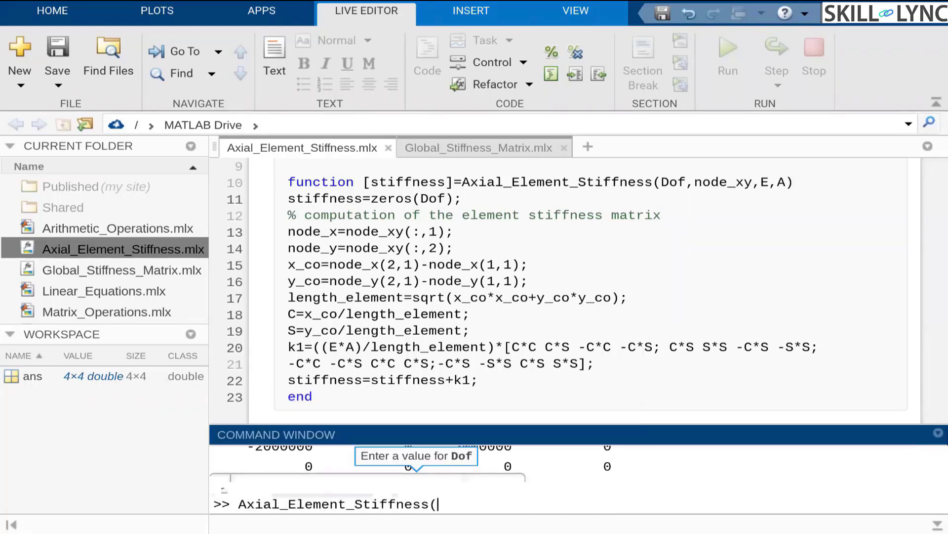
text(4,[0 10)
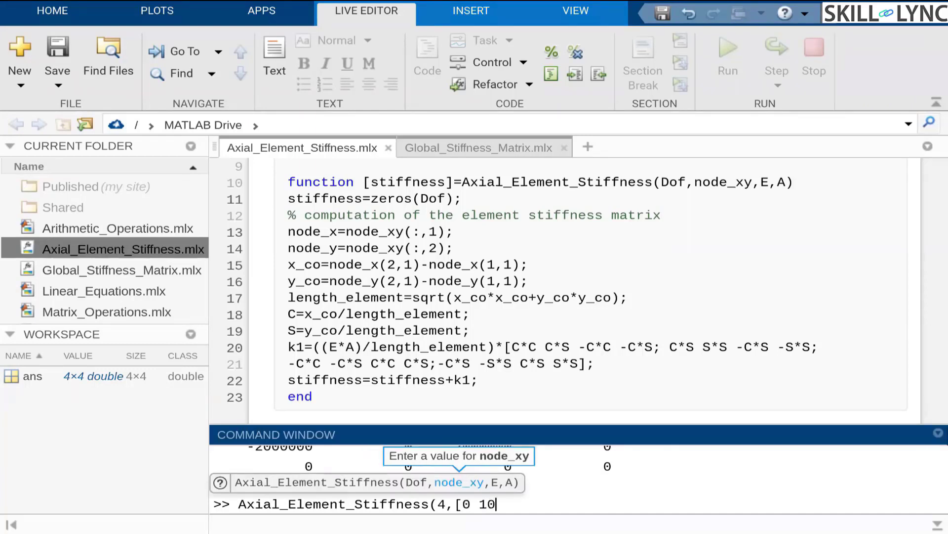
text(; 20,)
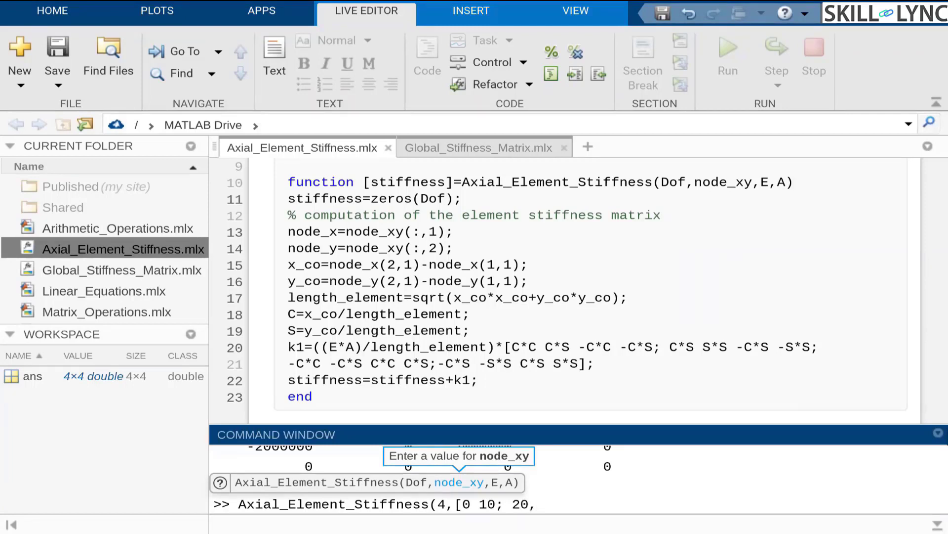
text(15)
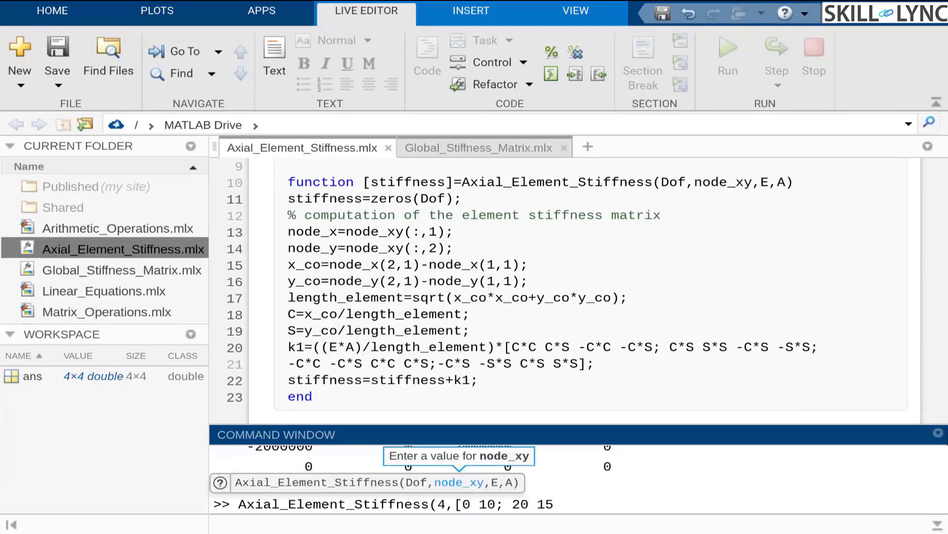
text(])
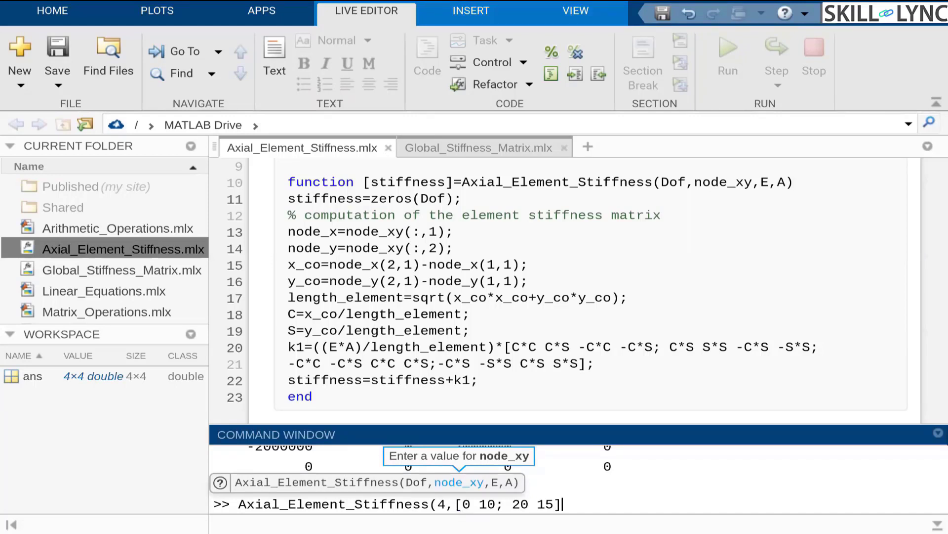
text(,)
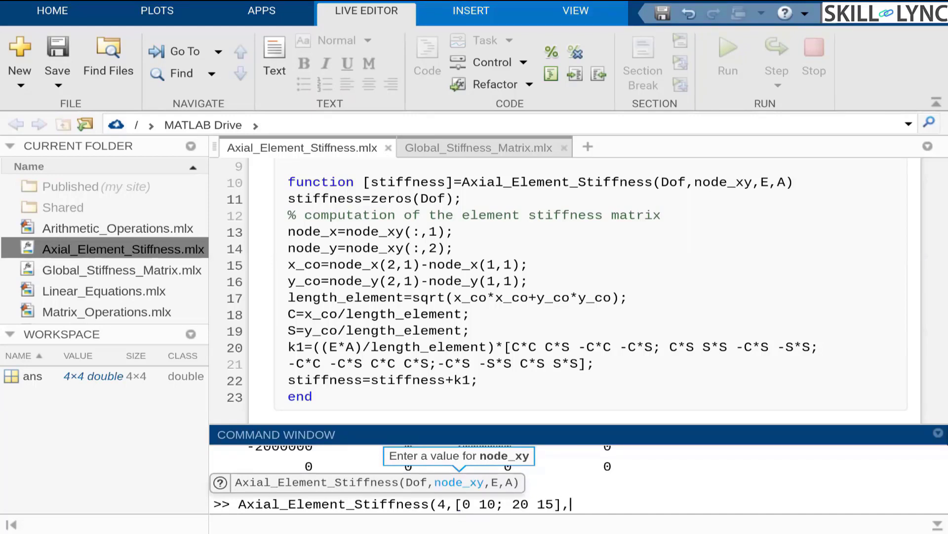
text(200000,2)
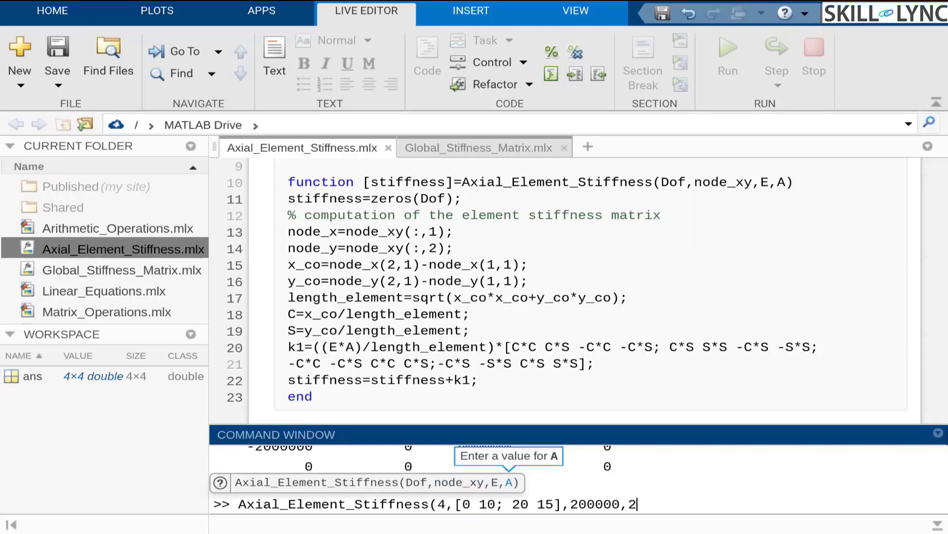
text(000))
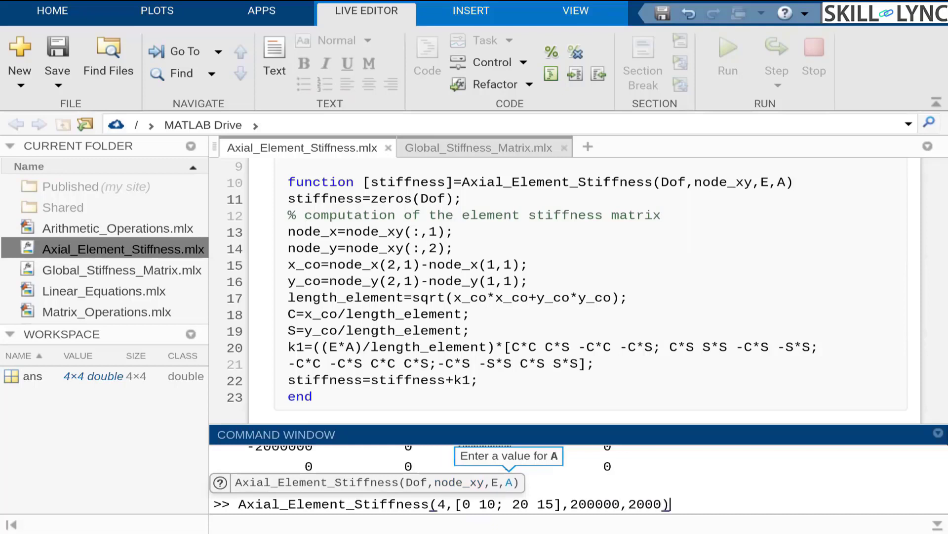